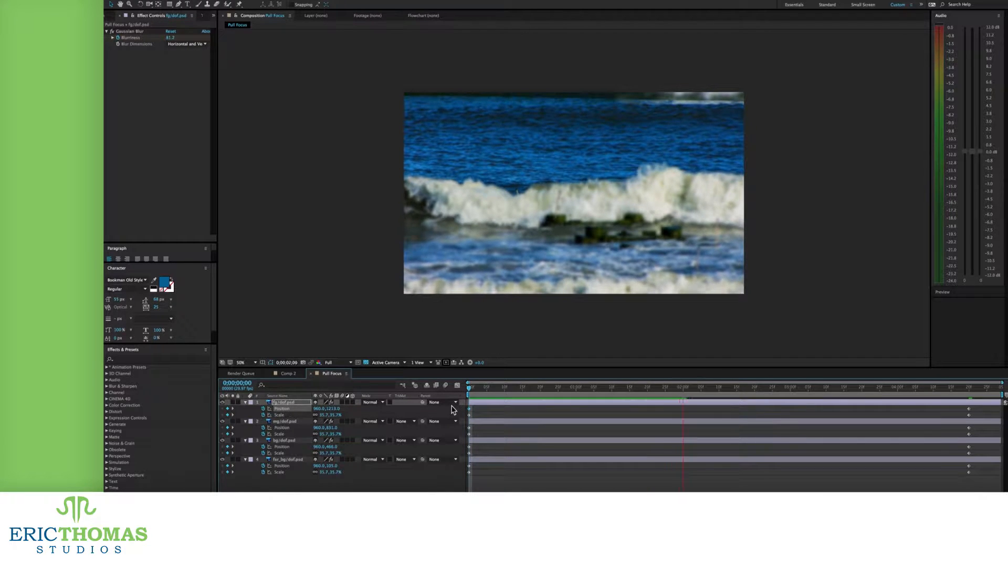
# Step: Copy the Pen-tool selection of the wave onto a new Layer 1 with Ctrl+J
pyautogui.click(705, 387)
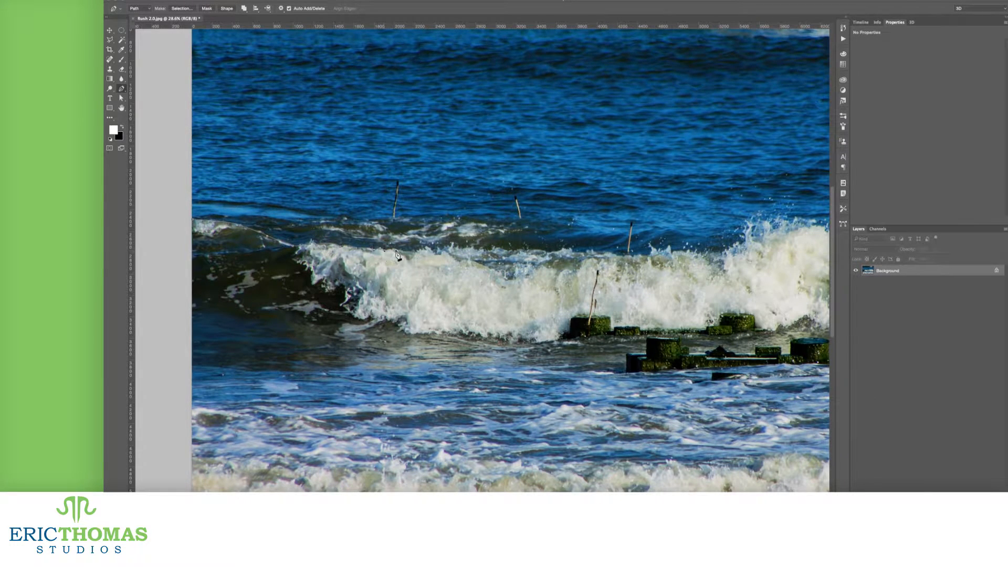
pyautogui.moveTo(463, 267)
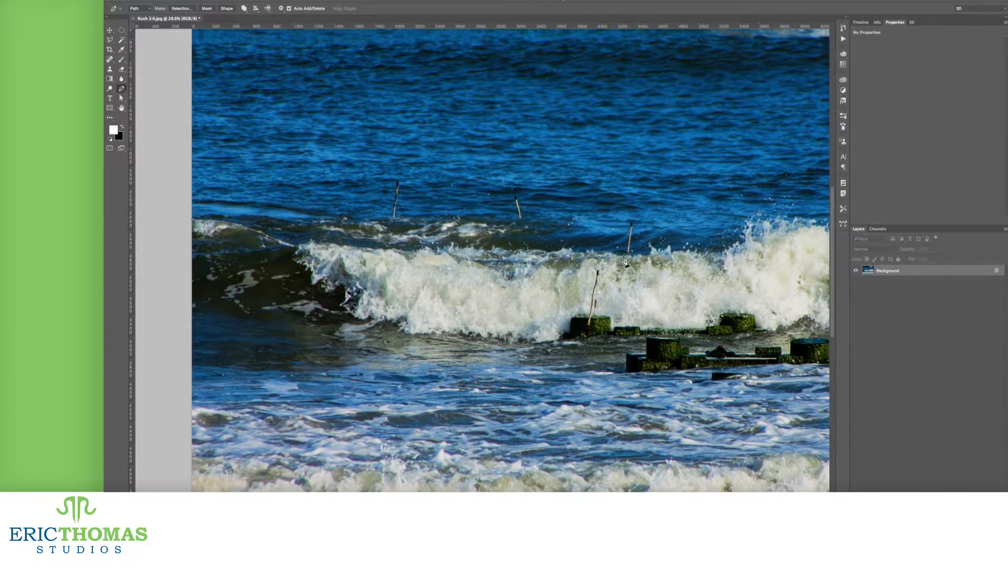
pyautogui.moveTo(675, 255)
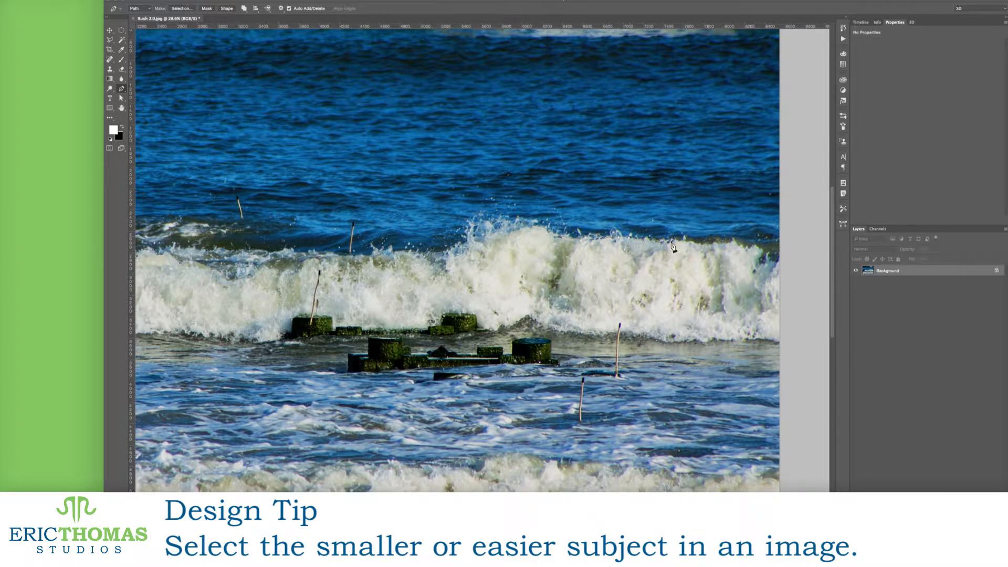
pyautogui.moveTo(765, 253)
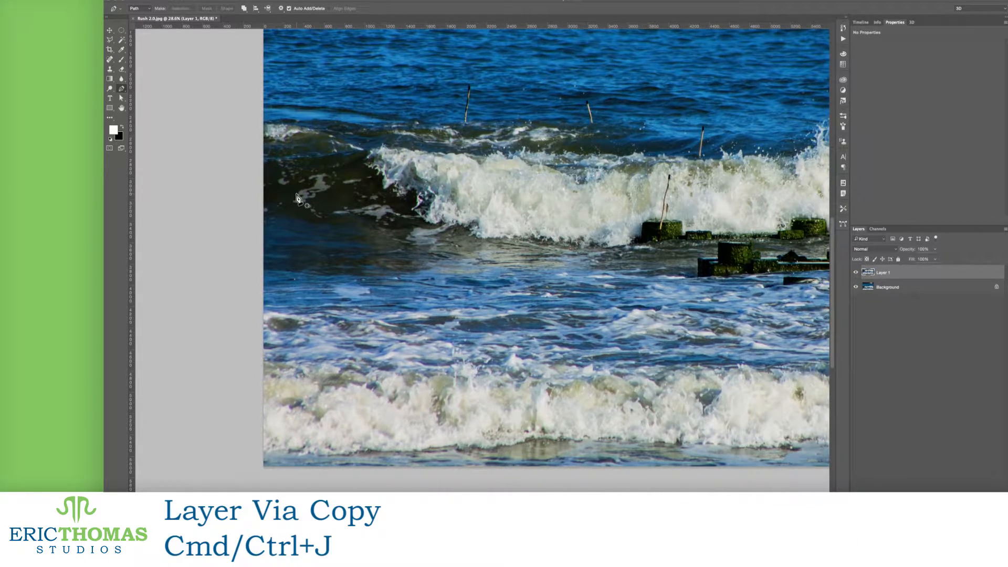
pyautogui.moveTo(440, 164)
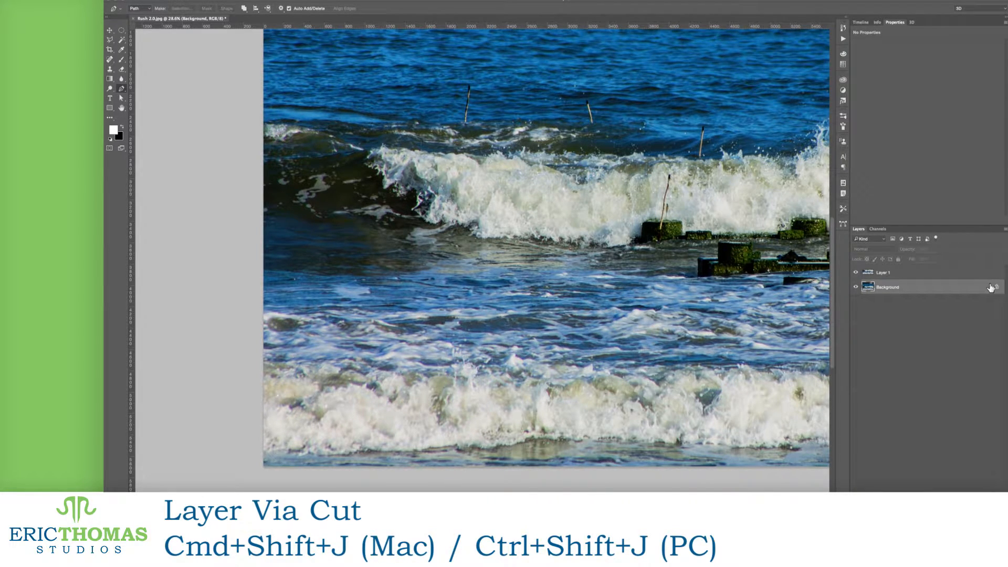
# Step: Duplicate the Background, convert the bottom copy to Layer 0 and hide it
pyautogui.press('ctrl+shift+j')
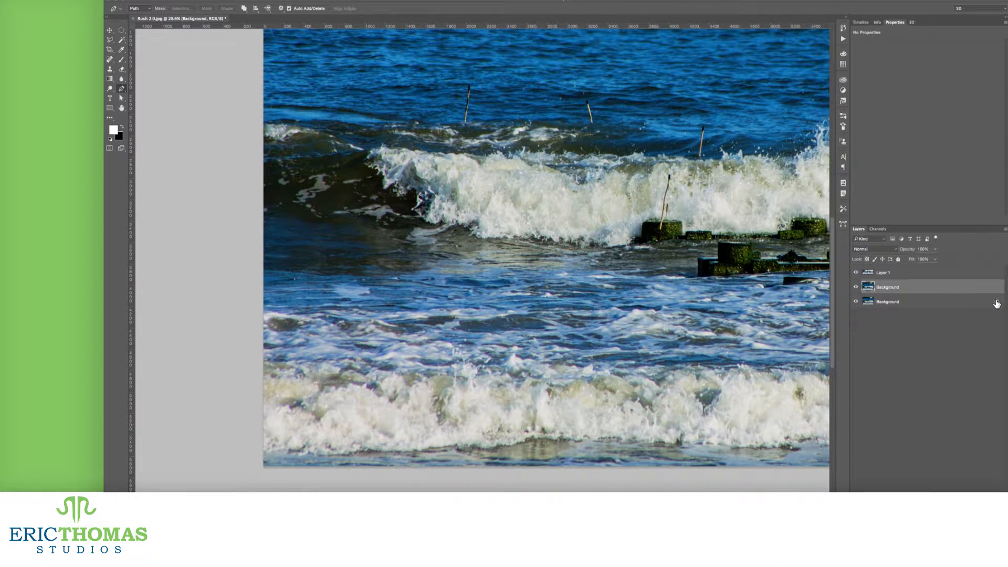
pyautogui.doubleClick(887, 301)
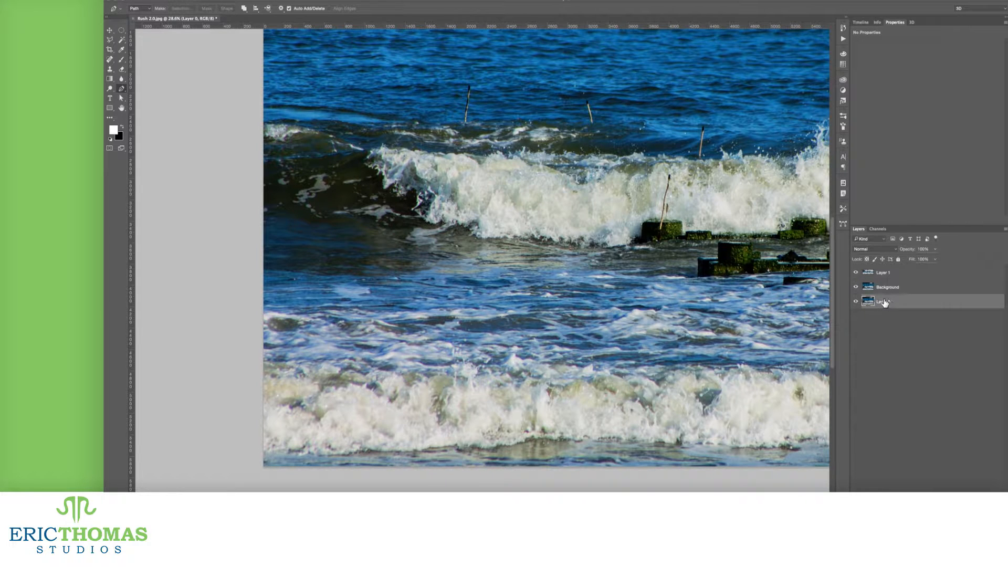
pyautogui.click(884, 301)
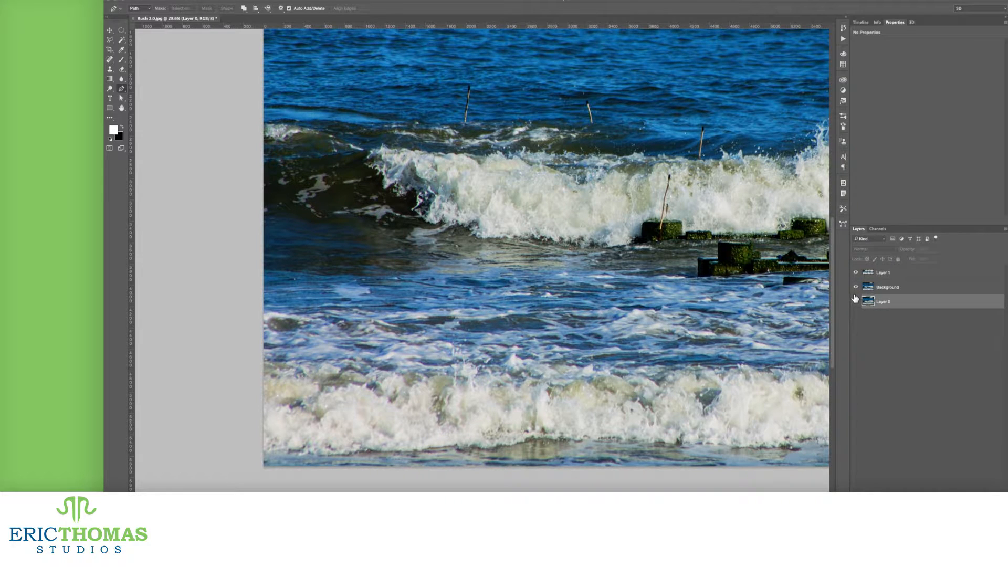
# Step: Toggle the Background photo's visibility off and on, then select that layer
pyautogui.click(855, 287)
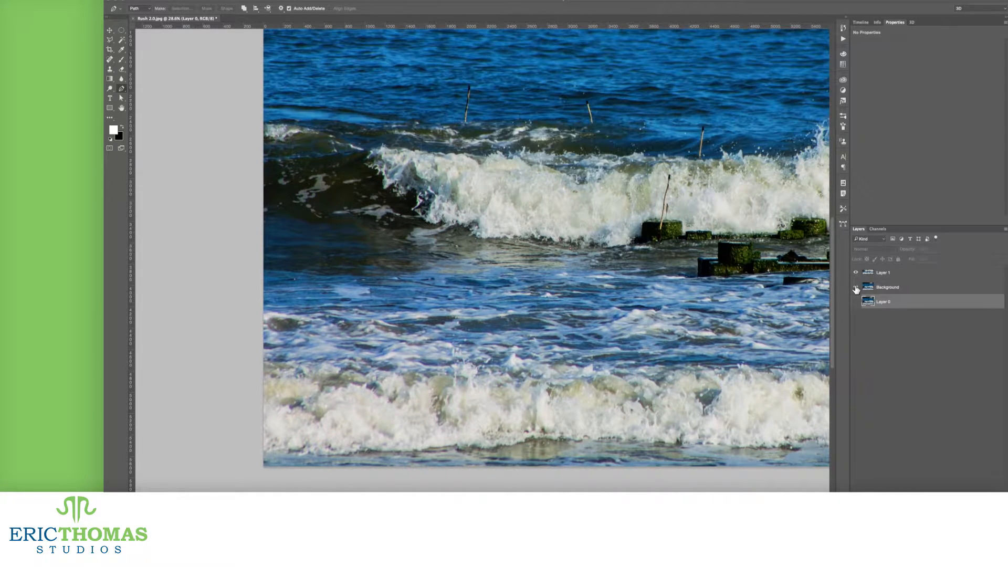
pyautogui.click(854, 287)
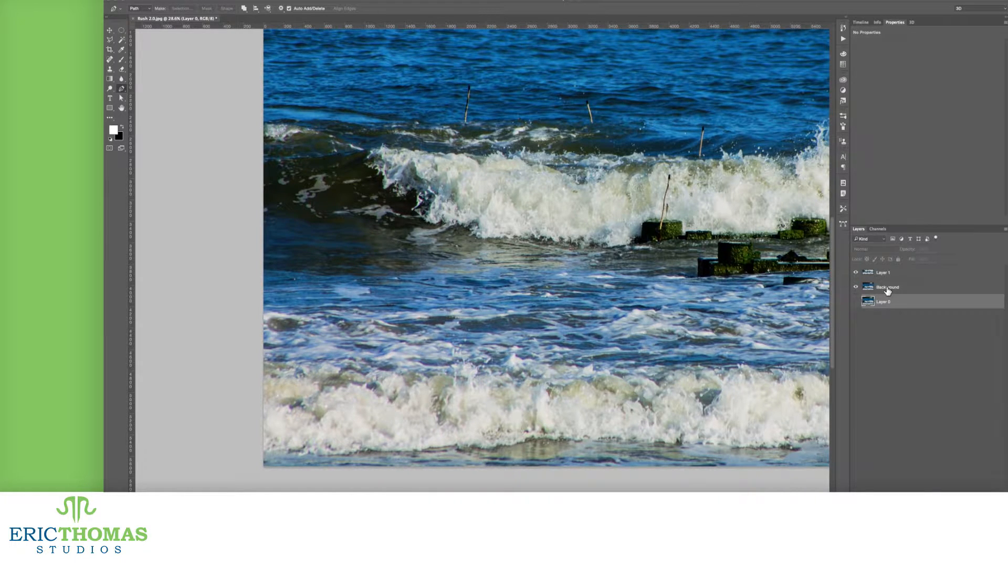
pyautogui.click(886, 287)
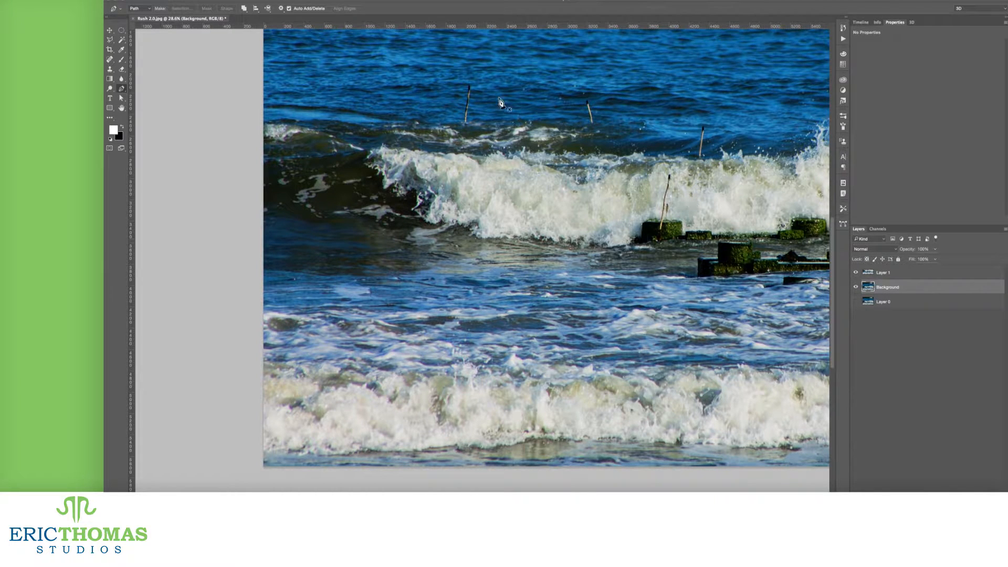
pyautogui.moveTo(552, 132)
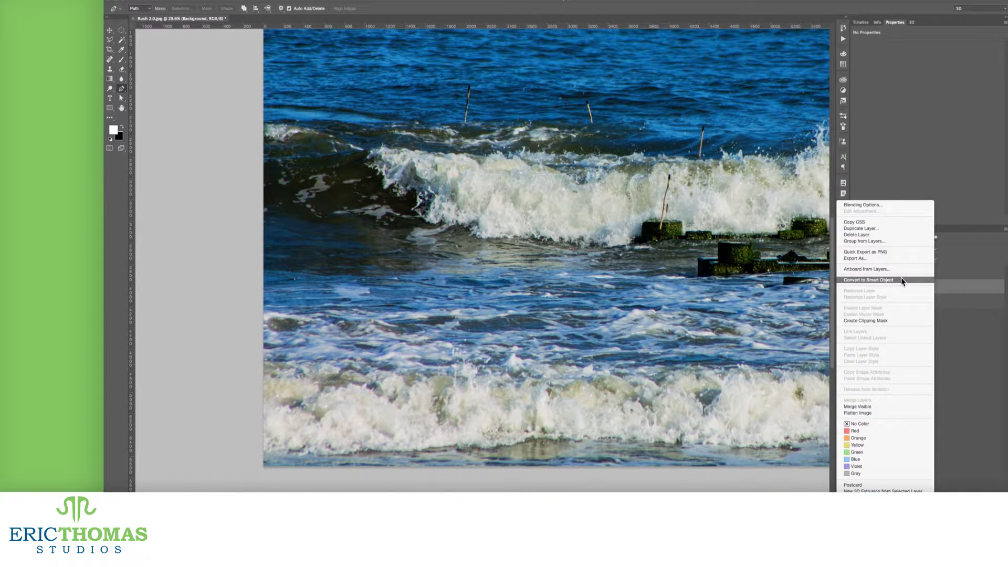
# Step: Convert the Background photo layer into an embedded smart object, Layer 0
pyautogui.click(868, 278)
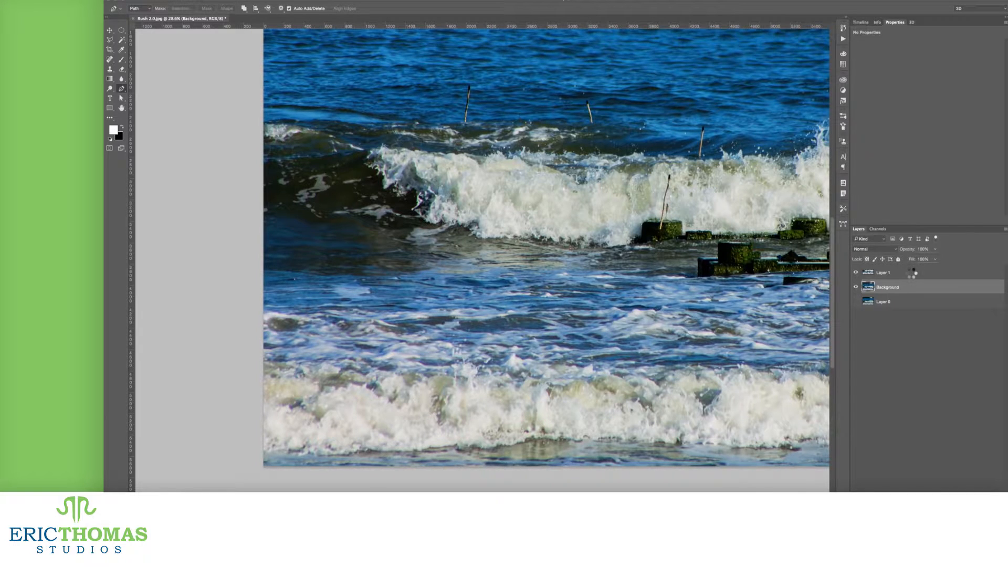
pyautogui.doubleClick(887, 286)
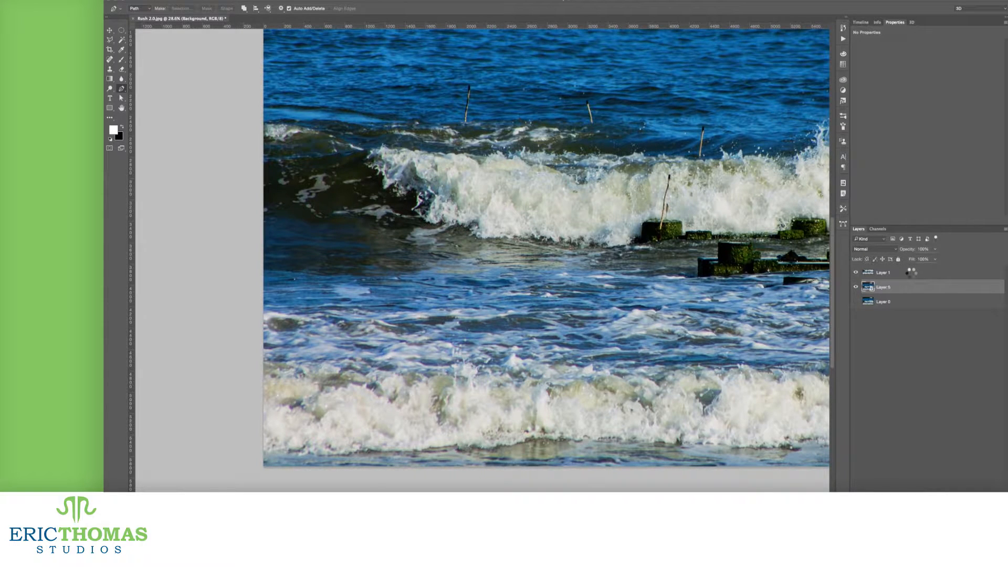
pyautogui.click(883, 286)
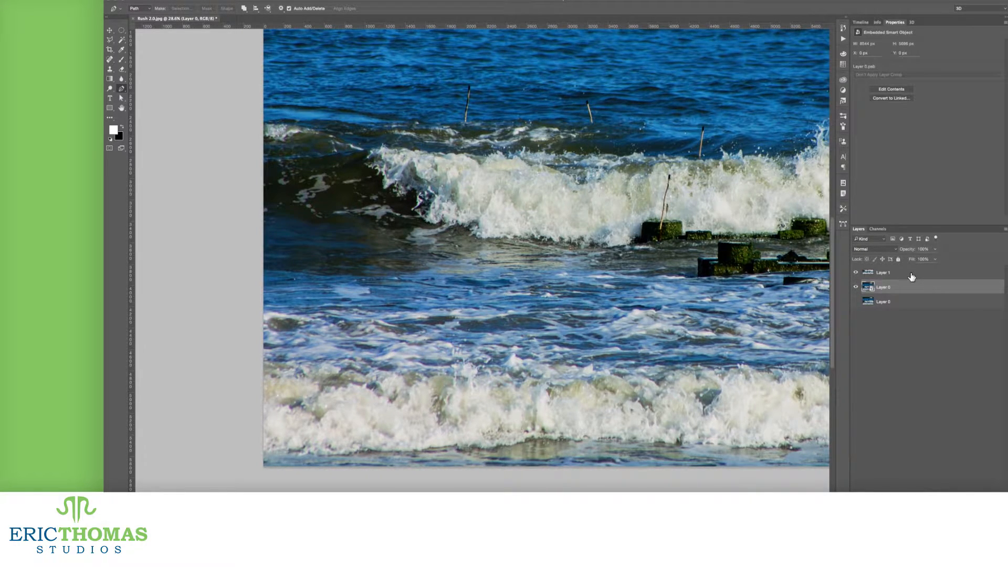
# Step: Convert Layer 1 into a smart object and zoom out to the whole photo
pyautogui.rightClick(882, 271)
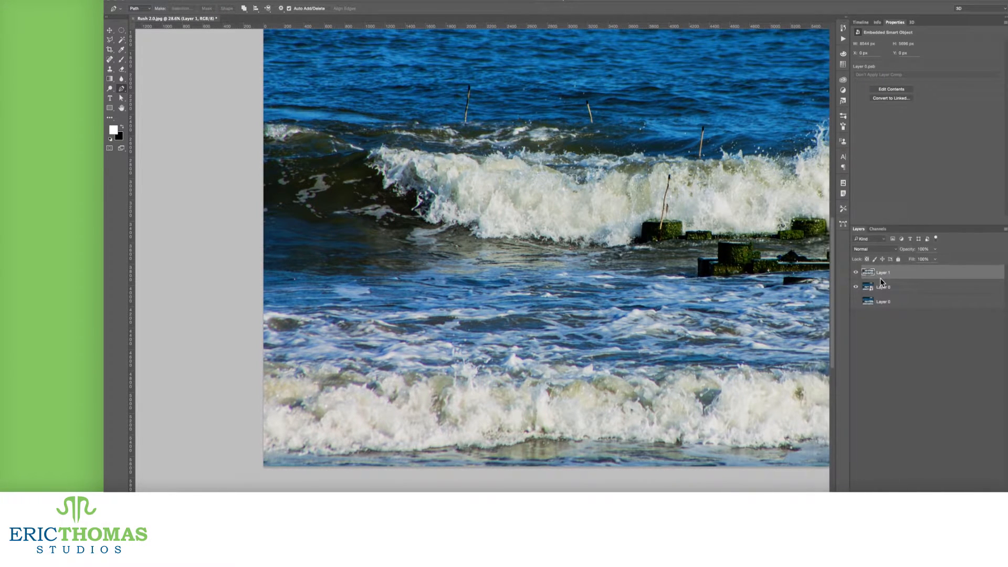
pyautogui.click(855, 286)
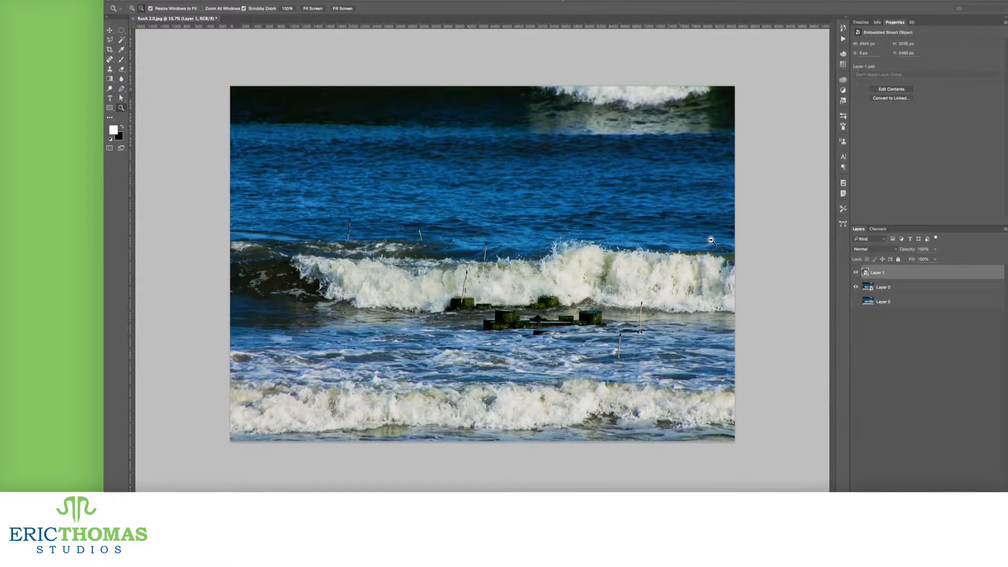
pyautogui.click(109, 31)
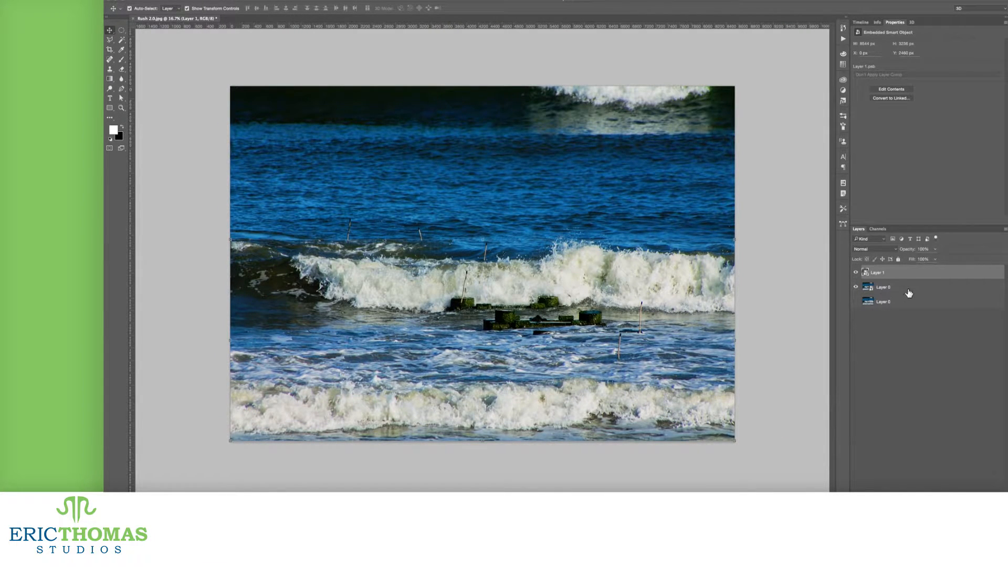
# Step: Apply Gaussian Blur to Layer 0 and Layer 2, setting each one's blur strength
pyautogui.click(883, 287)
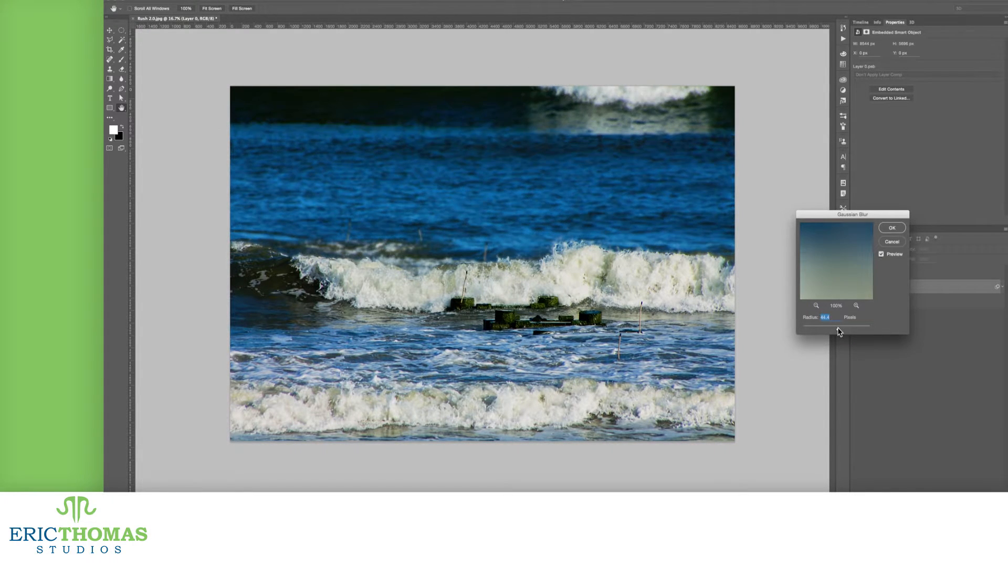
pyautogui.click(891, 226)
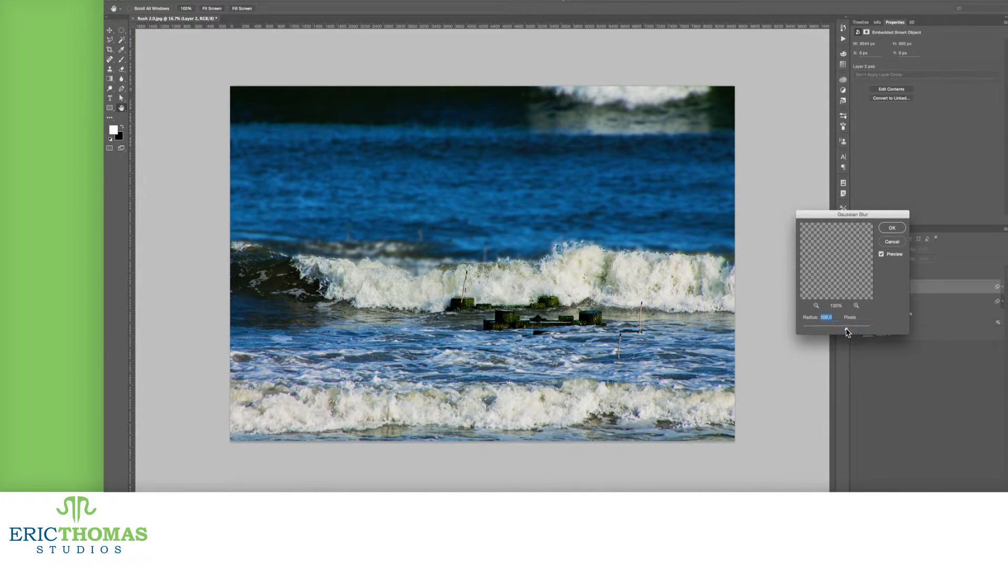
pyautogui.click(891, 226)
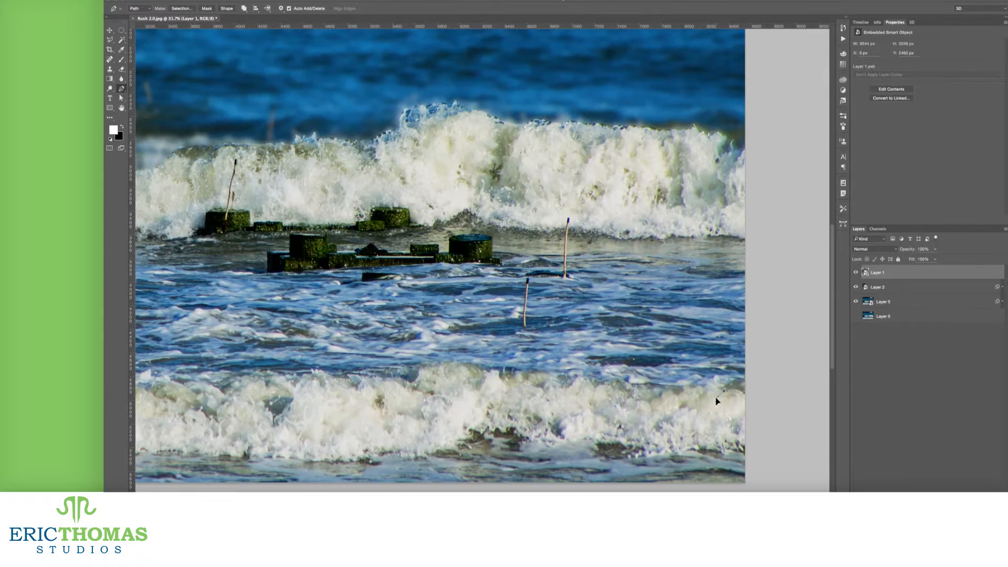
pyautogui.moveTo(577, 384)
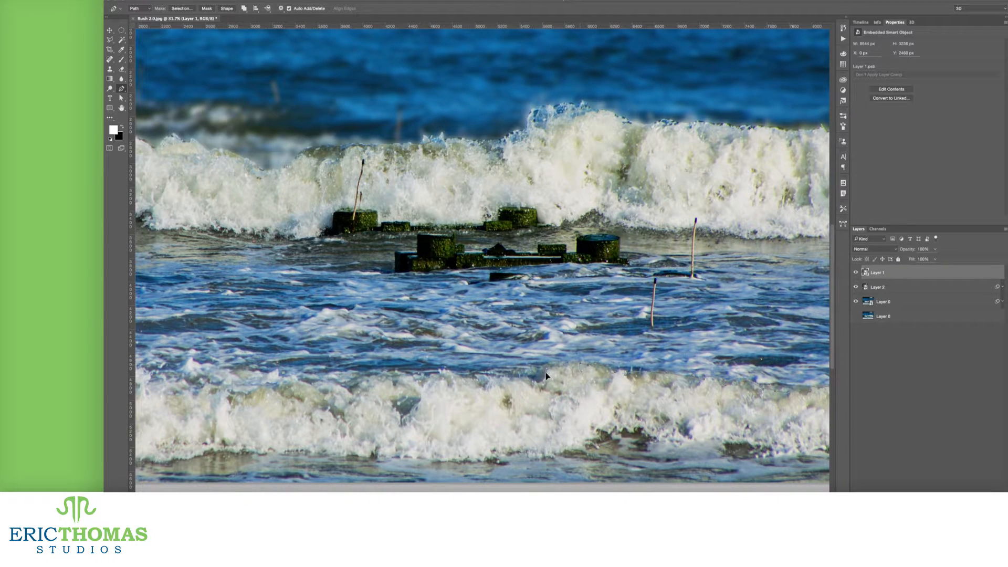
pyautogui.moveTo(423, 387)
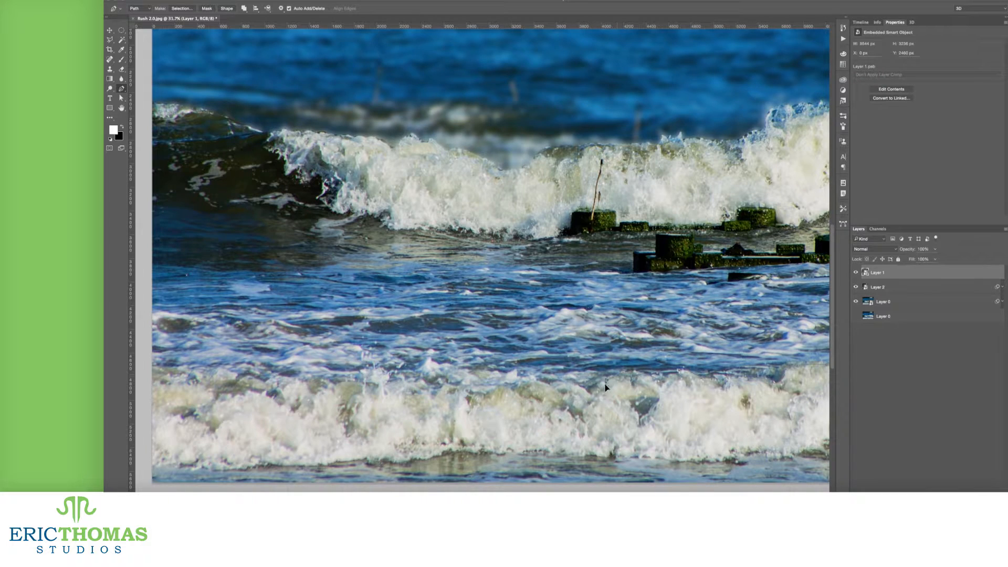
pyautogui.moveTo(519, 390)
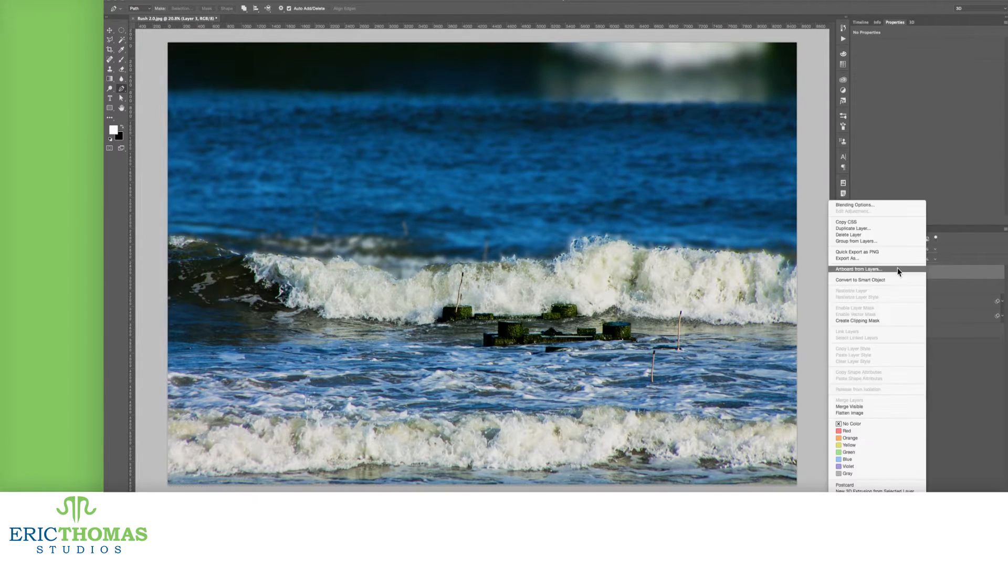
# Step: Convert foreground Layer 3 to a smart object with a small-radius Gaussian Blur
pyautogui.click(859, 280)
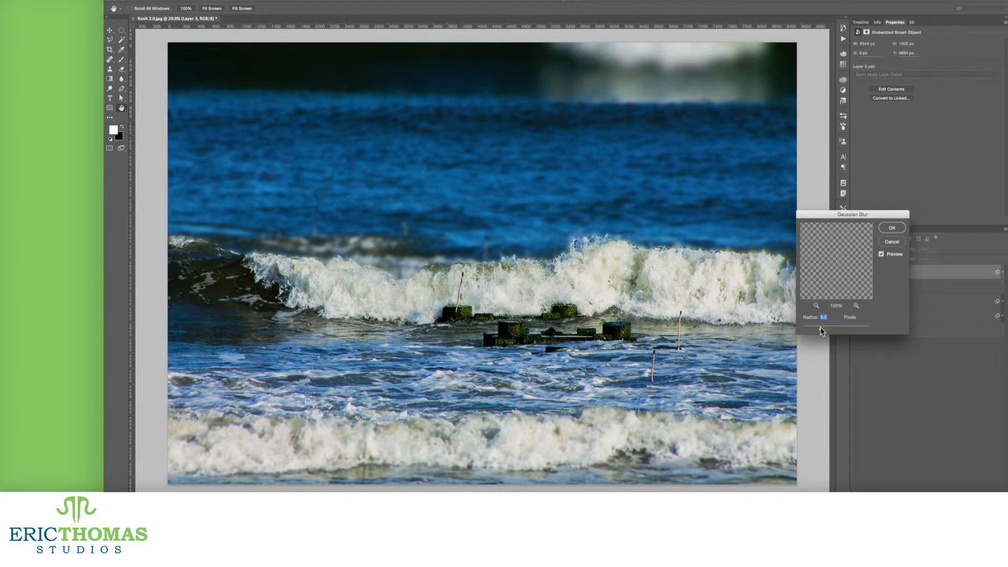
pyautogui.click(891, 227)
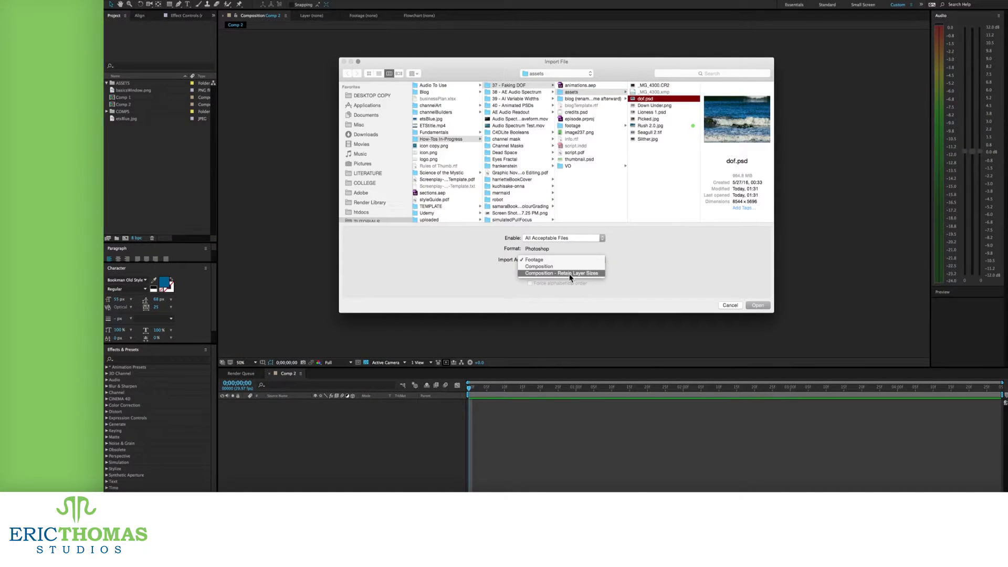
# Step: Import dof.psd as Composition - Retain Layer Sizes and accept the layer options
pyautogui.click(559, 272)
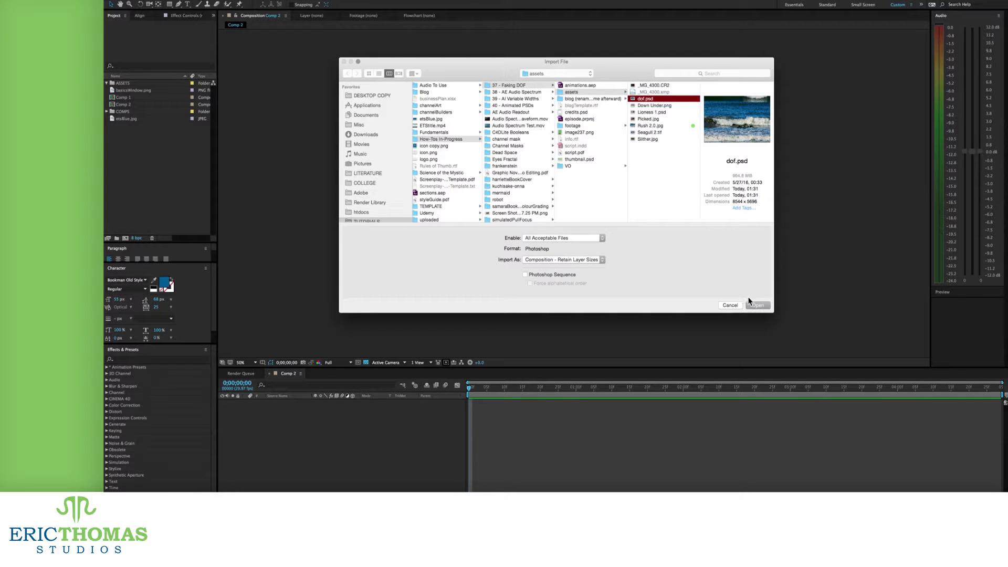
pyautogui.click(757, 304)
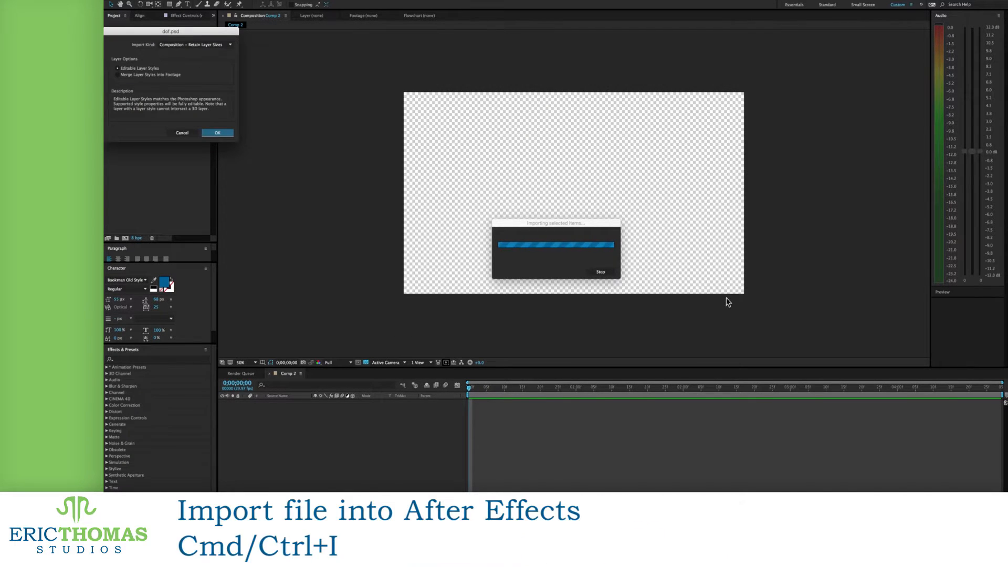
pyautogui.click(217, 133)
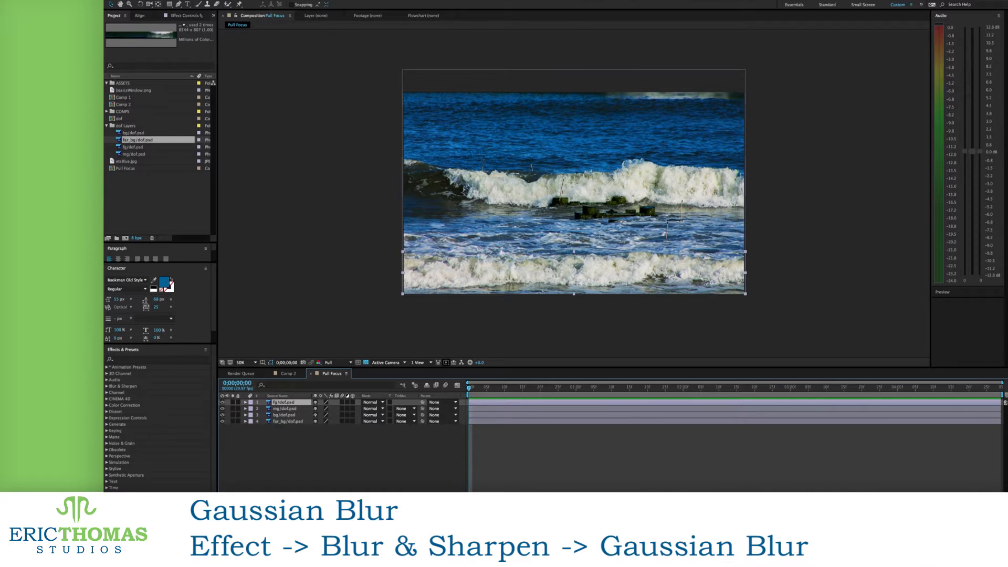
# Step: Add a Gaussian Blur with high Blurriness to the fg/dof.psd layer
pyautogui.click(293, 5)
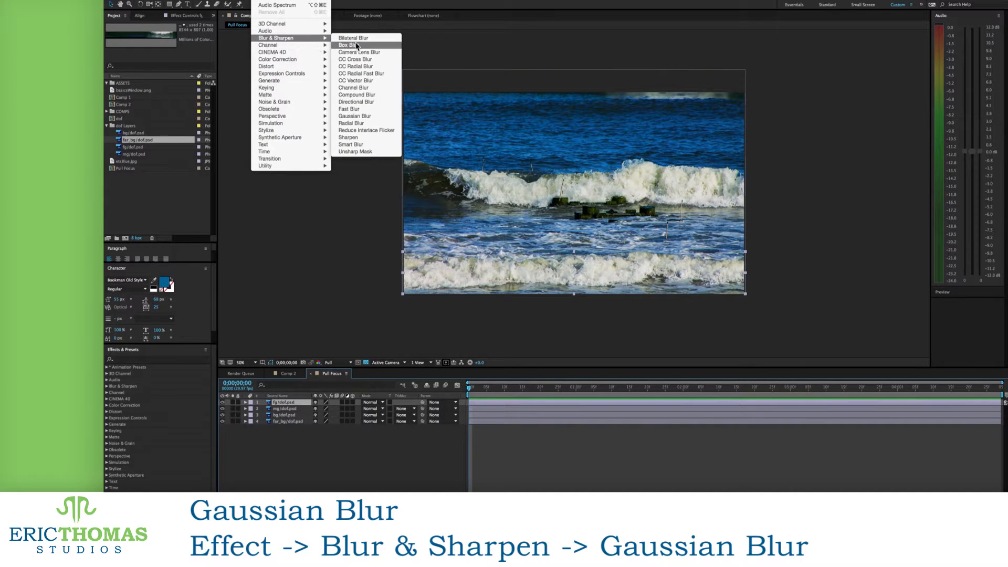
pyautogui.moveTo(354, 88)
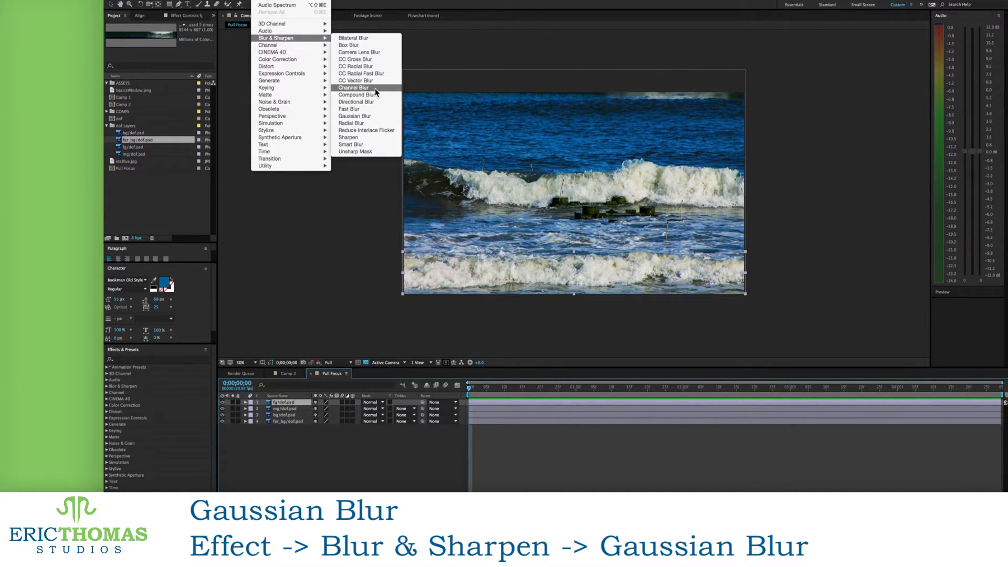
pyautogui.moveTo(374, 115)
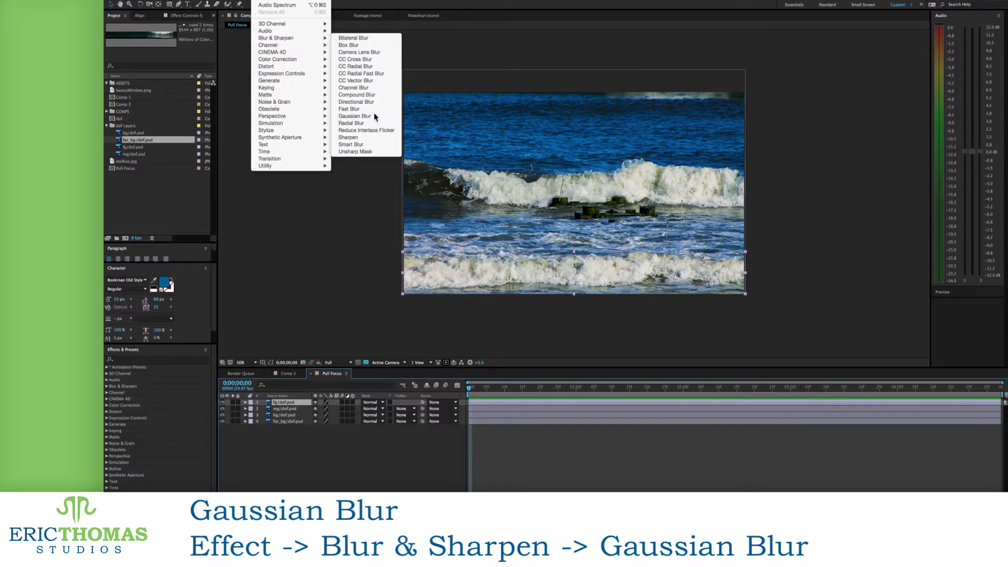
pyautogui.click(354, 115)
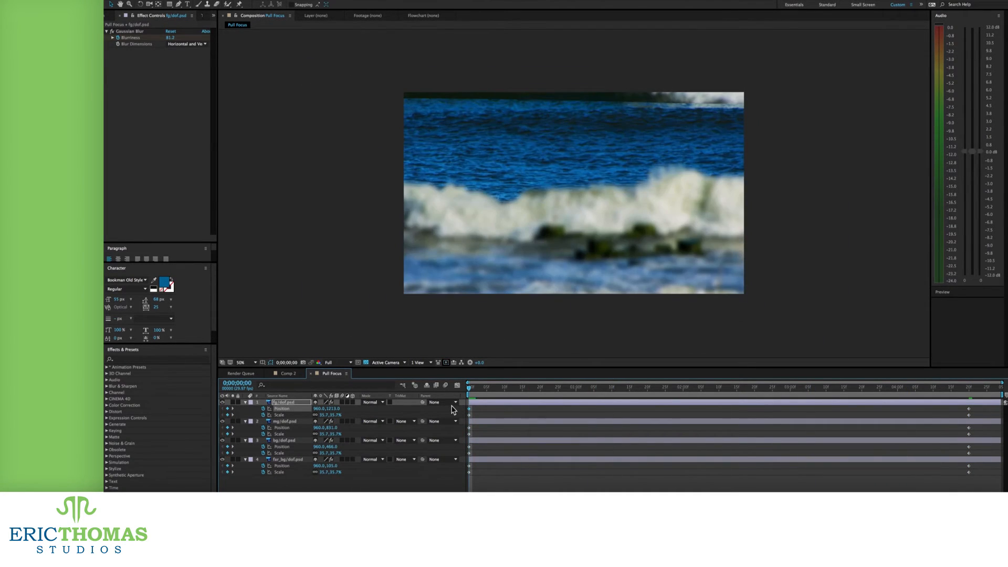
pyautogui.click(526, 387)
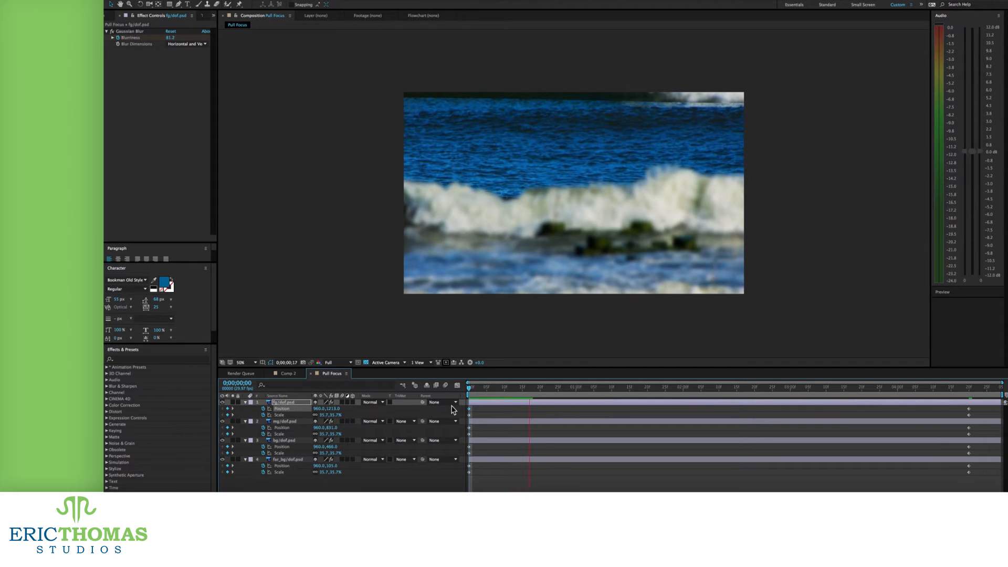